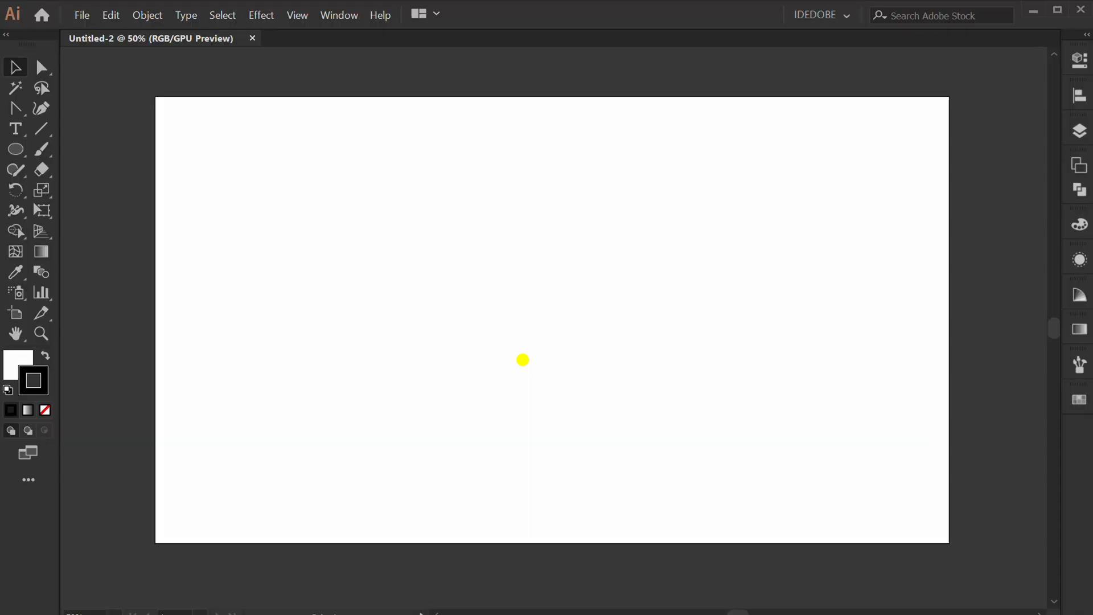
Step: Place the photo pexels-kelly-2453551 so the green leaves cover the artboard
key(Ctrl+Shift+P)
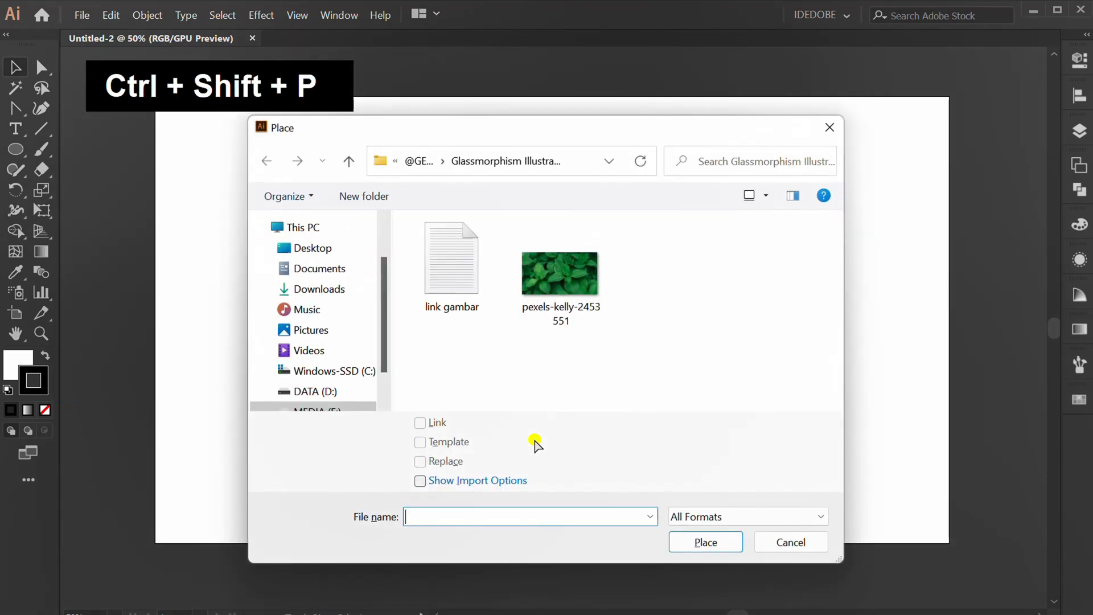
click(560, 272)
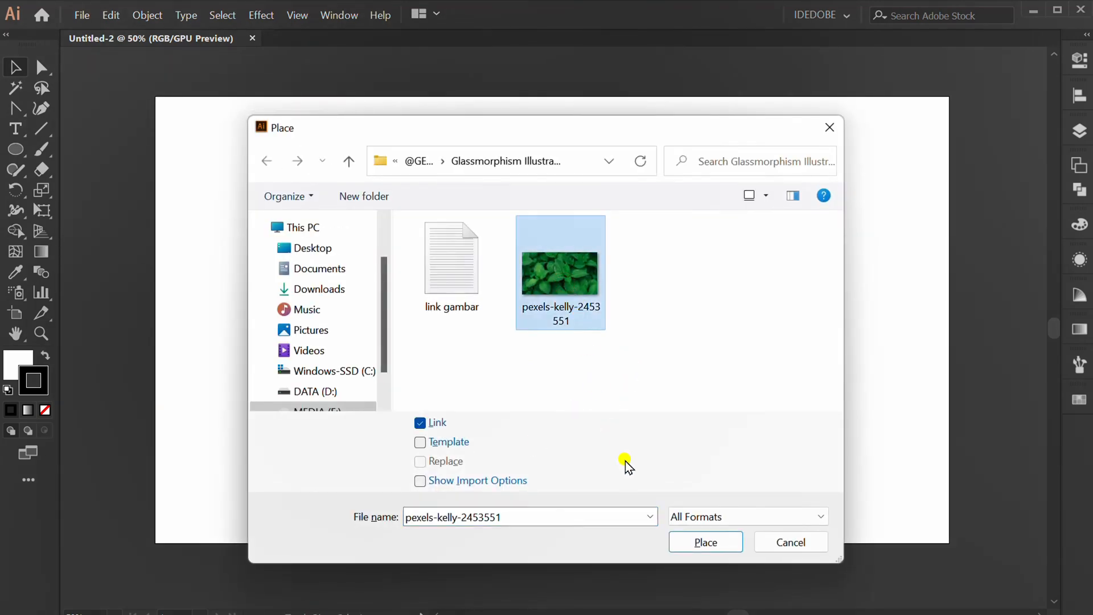
click(705, 541)
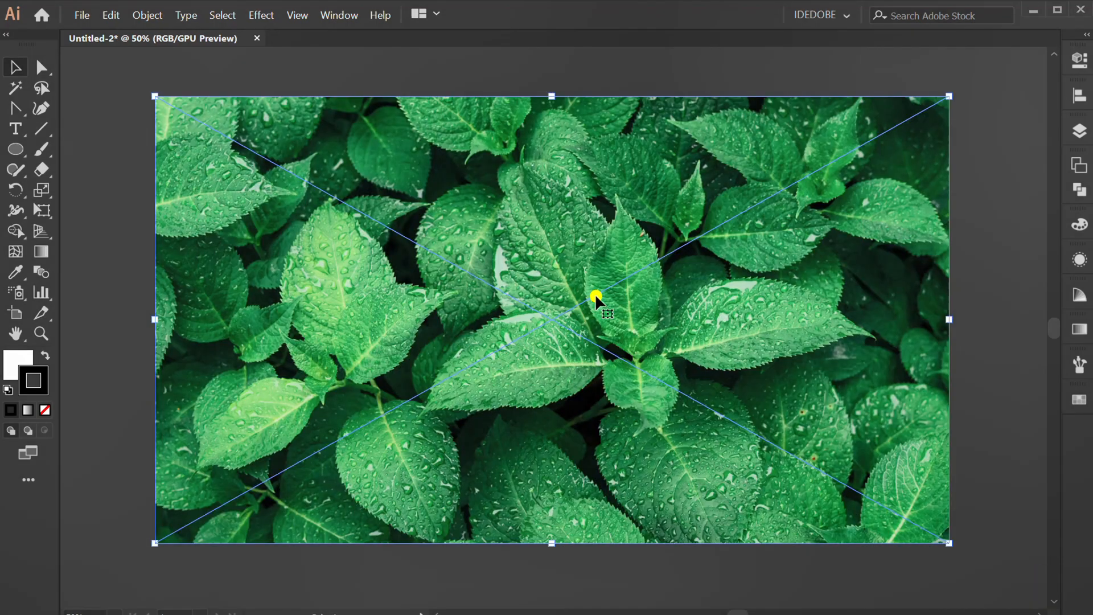
Step: Paste a copy of the leaf photo in front of the original and select it
key(ctrl)
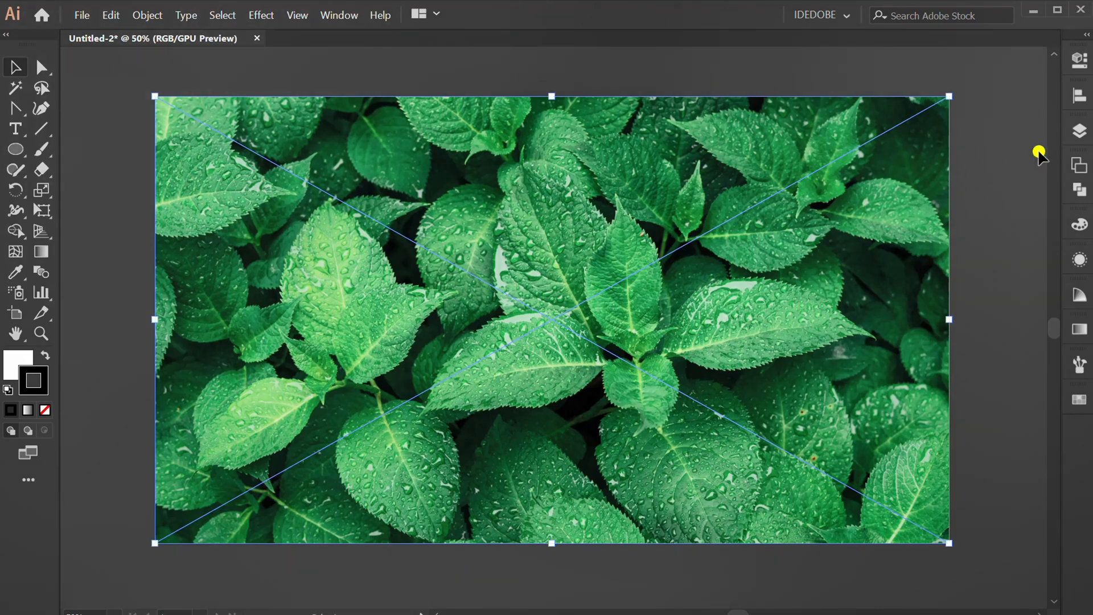
click(1078, 131)
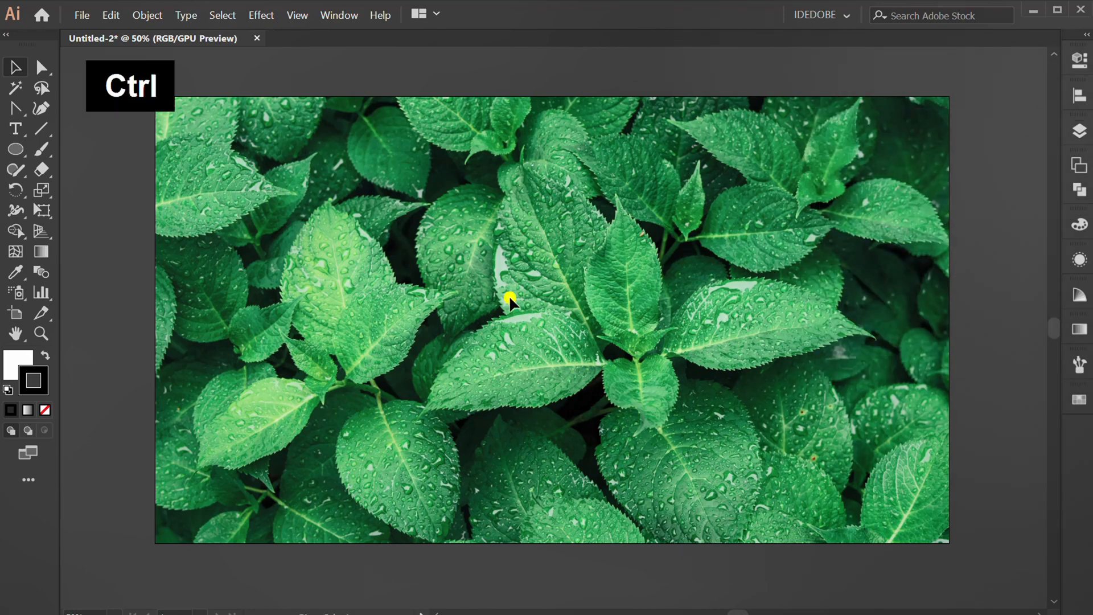
click(509, 300)
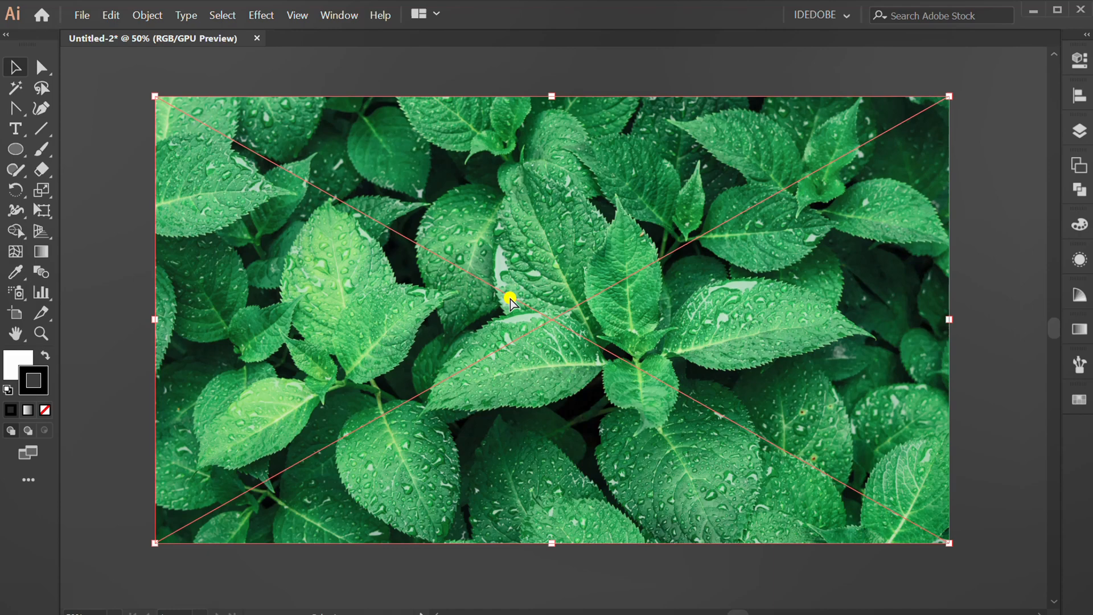
drag(509, 300, 550, 348)
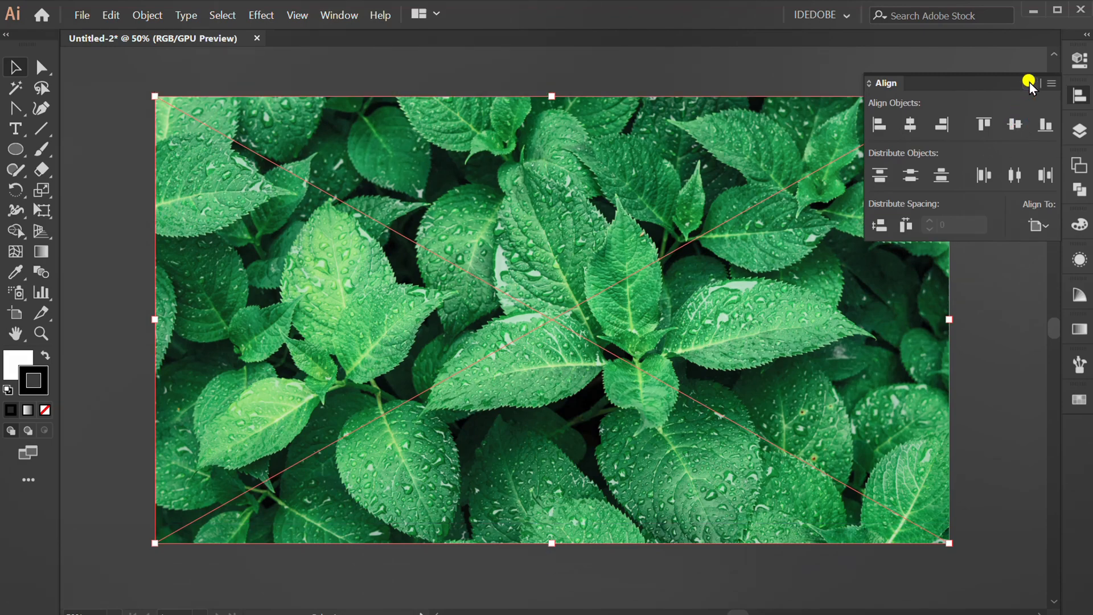
Step: Apply a Gaussian Blur with a 60-pixel radius to the top leaf photo
click(260, 15)
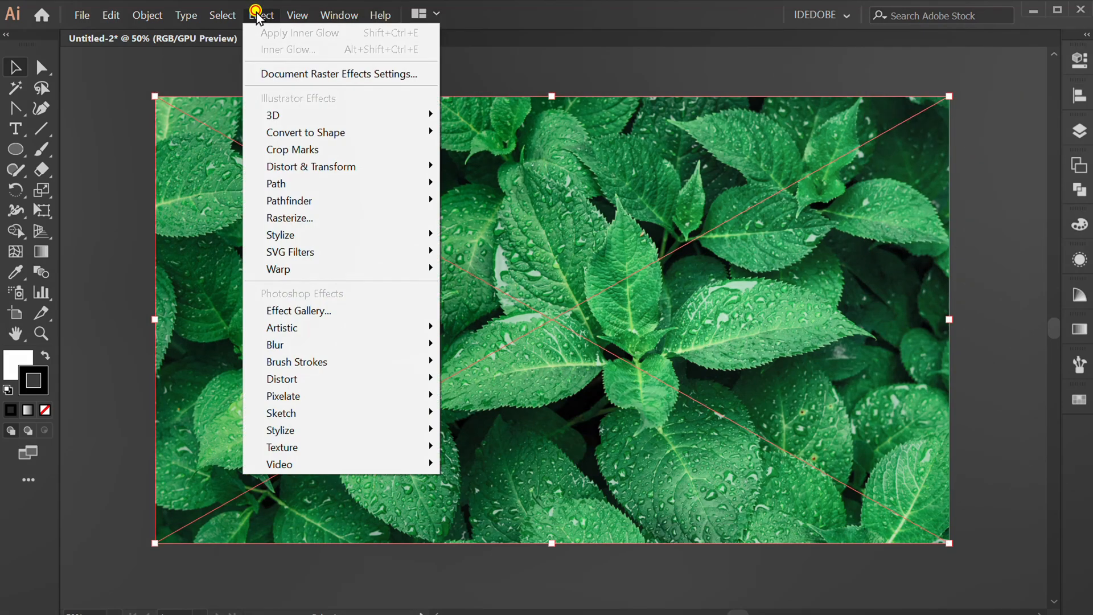
mouse_move(276, 344)
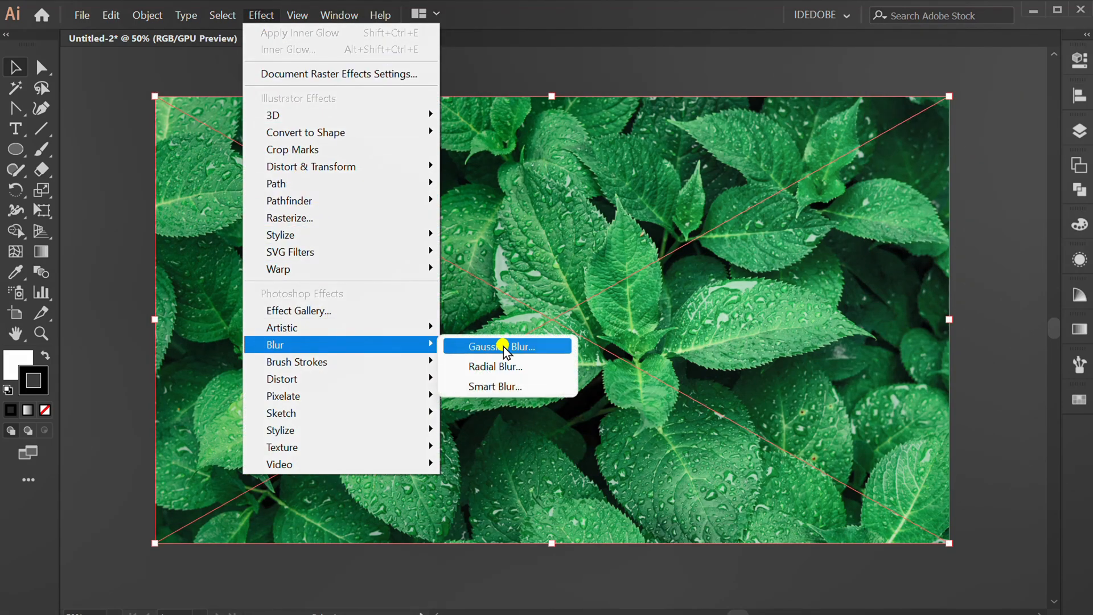
click(498, 347)
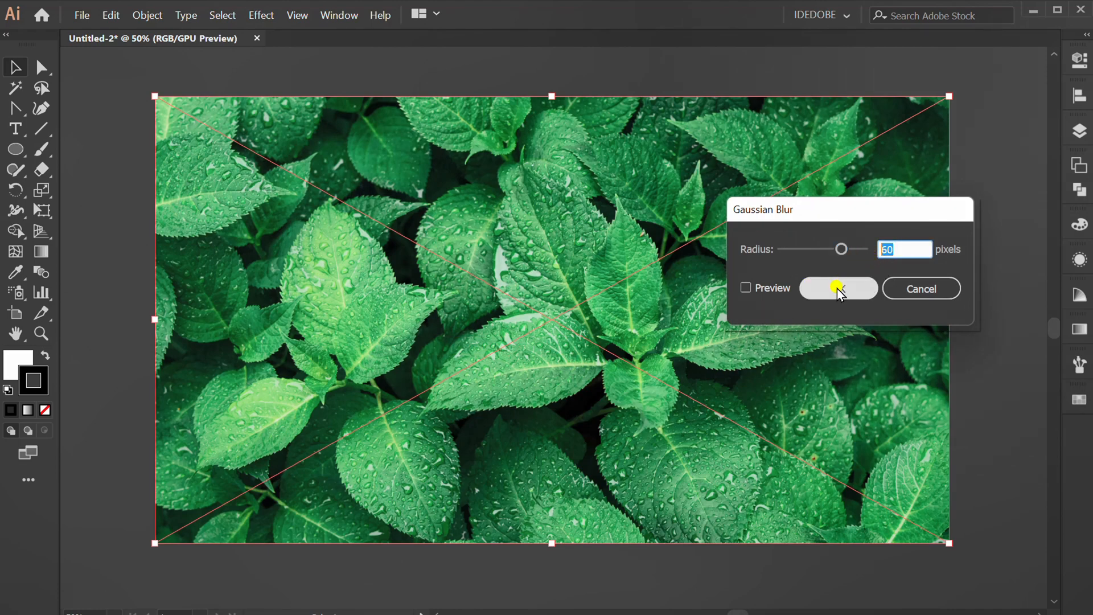
click(838, 288)
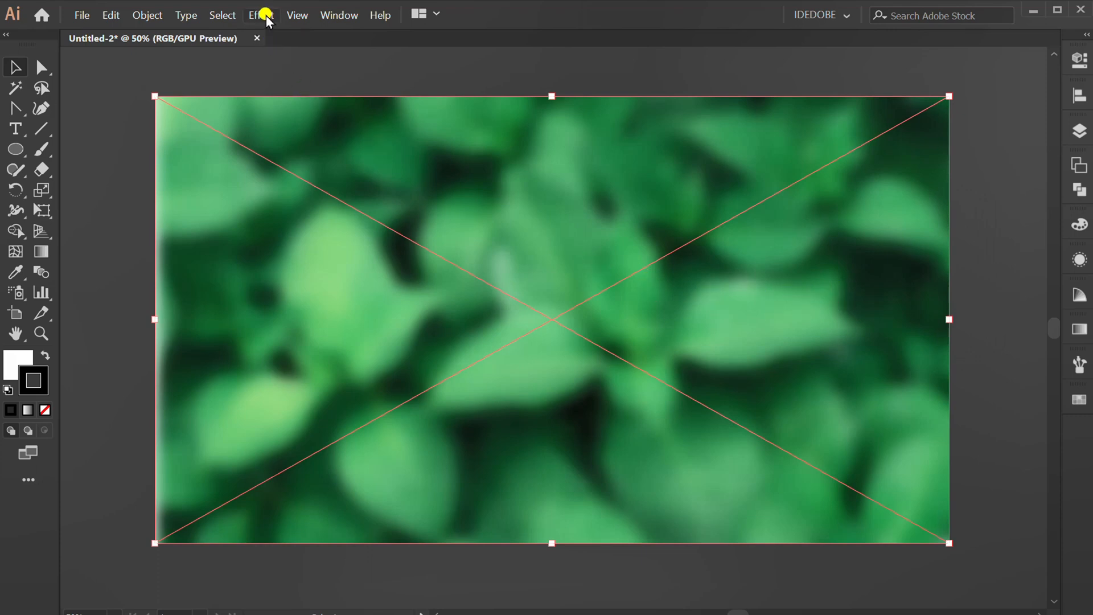
Step: Apply the Glass effect: Distortion 17, Smoothness 5, Frosted texture, Scaling 200%
click(260, 15)
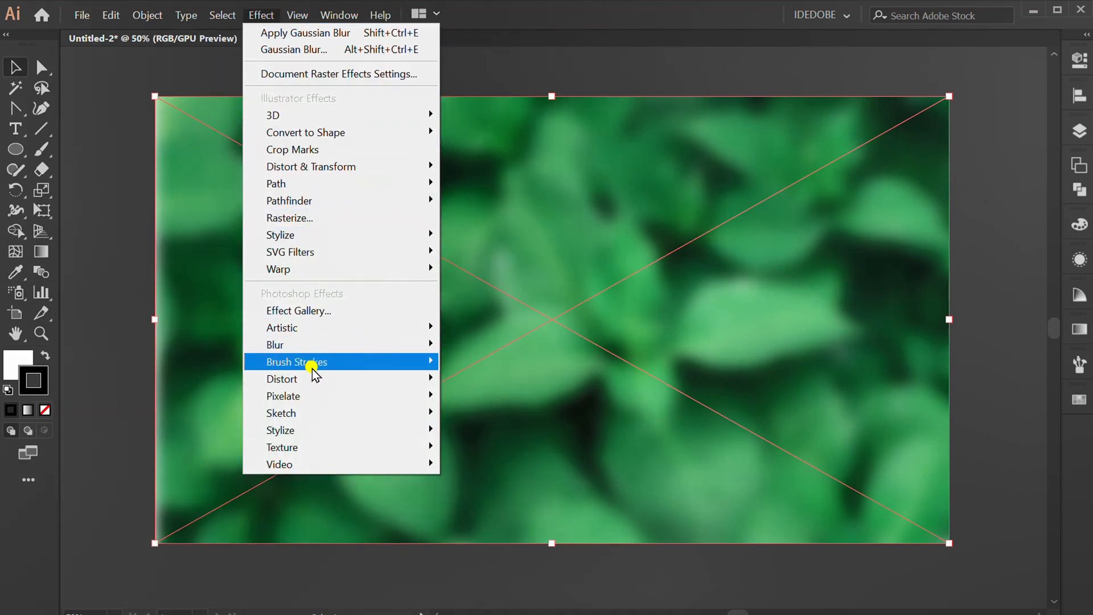
click(509, 398)
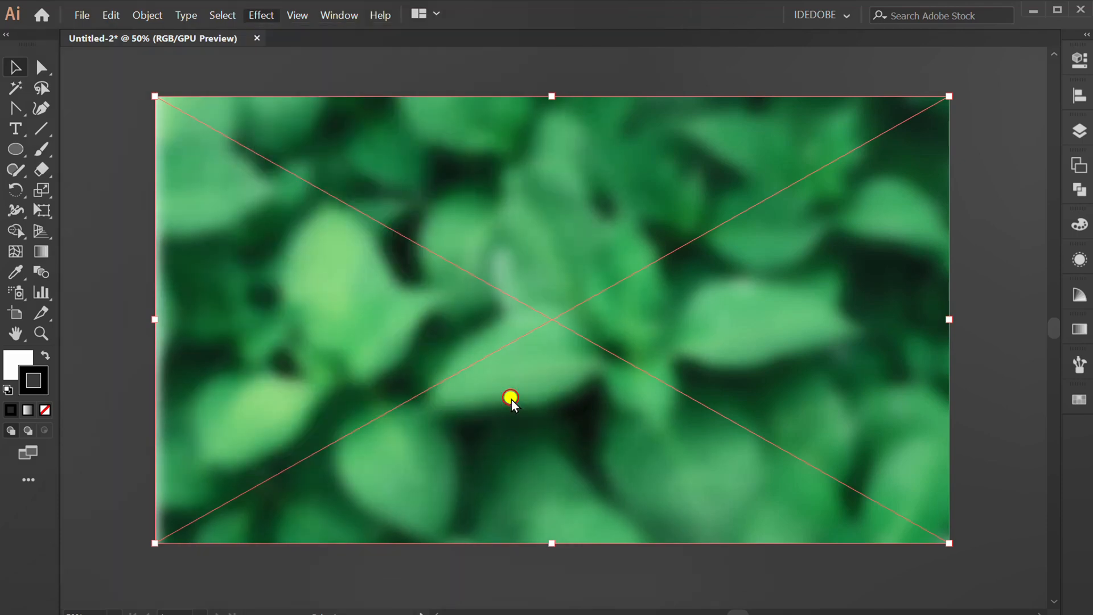
click(261, 15)
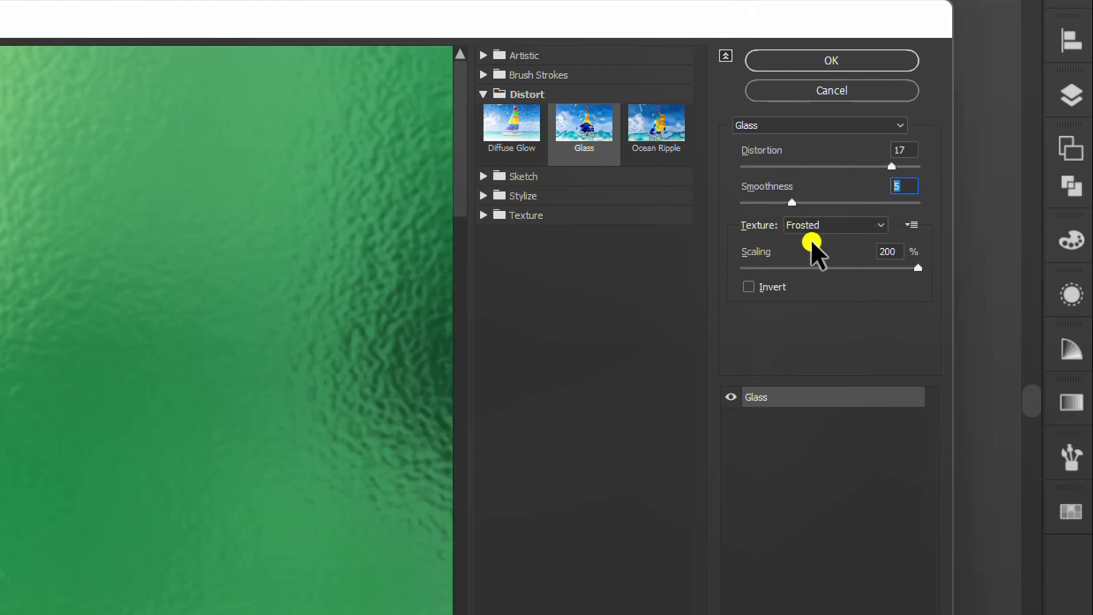
click(832, 60)
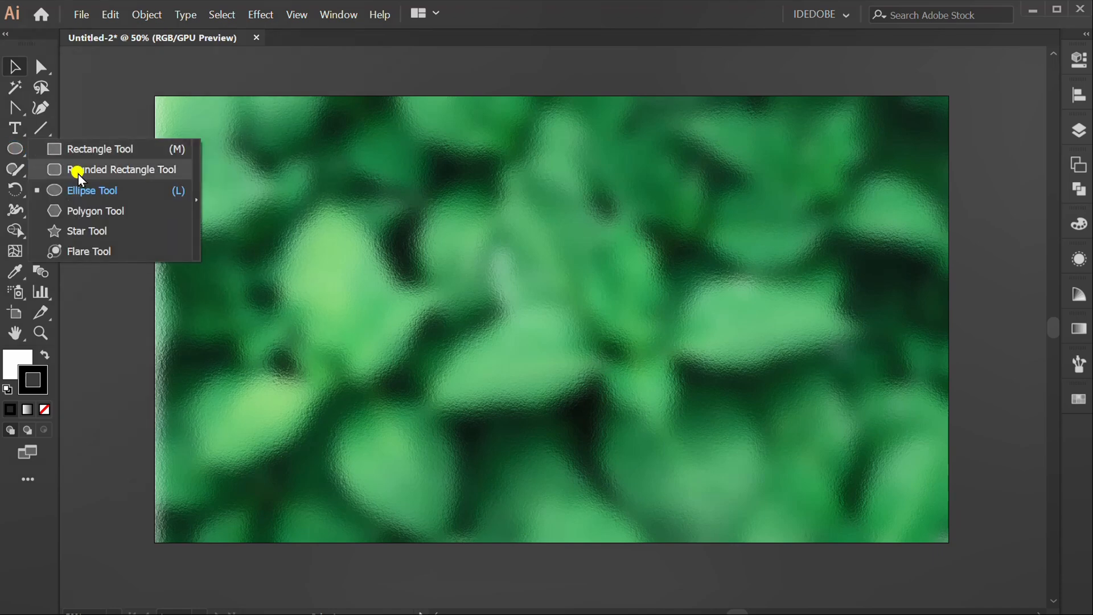
Step: Draw a circle near the artboard centre and sharpen its top into a teardrop
click(91, 190)
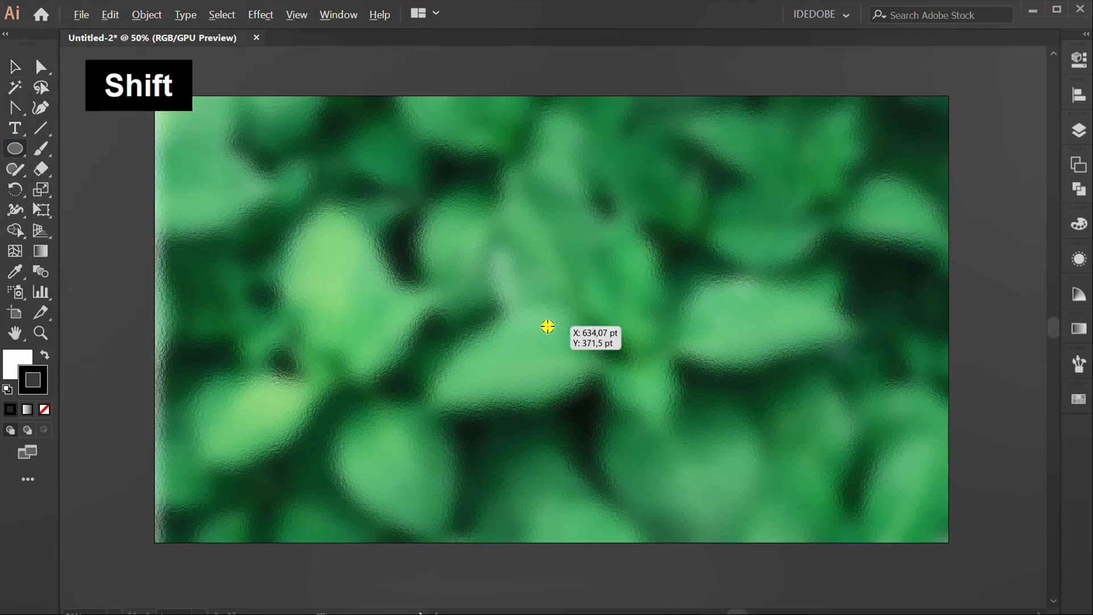
drag(547, 327, 725, 479)
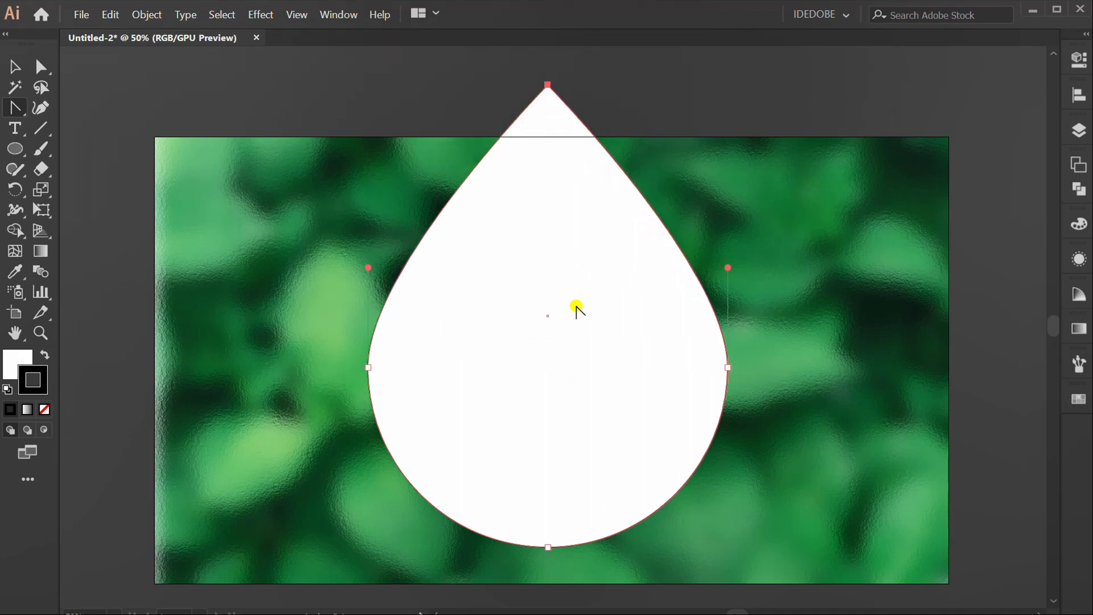
drag(575, 309, 545, 389)
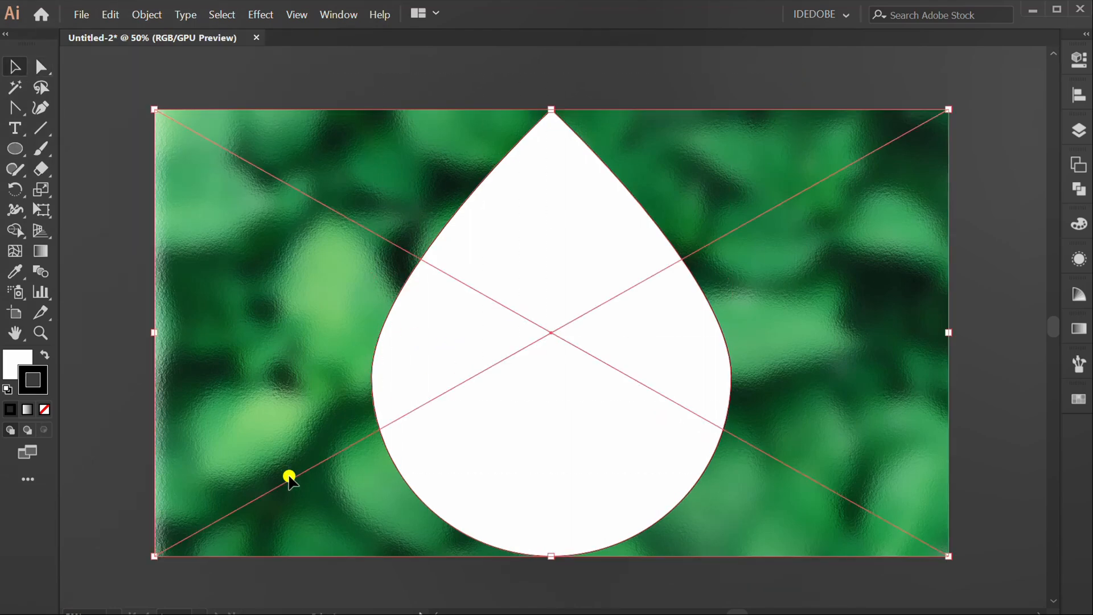
Step: Make a clipping mask so the blurred photo shows only inside the teardrop
right_click(574, 341)
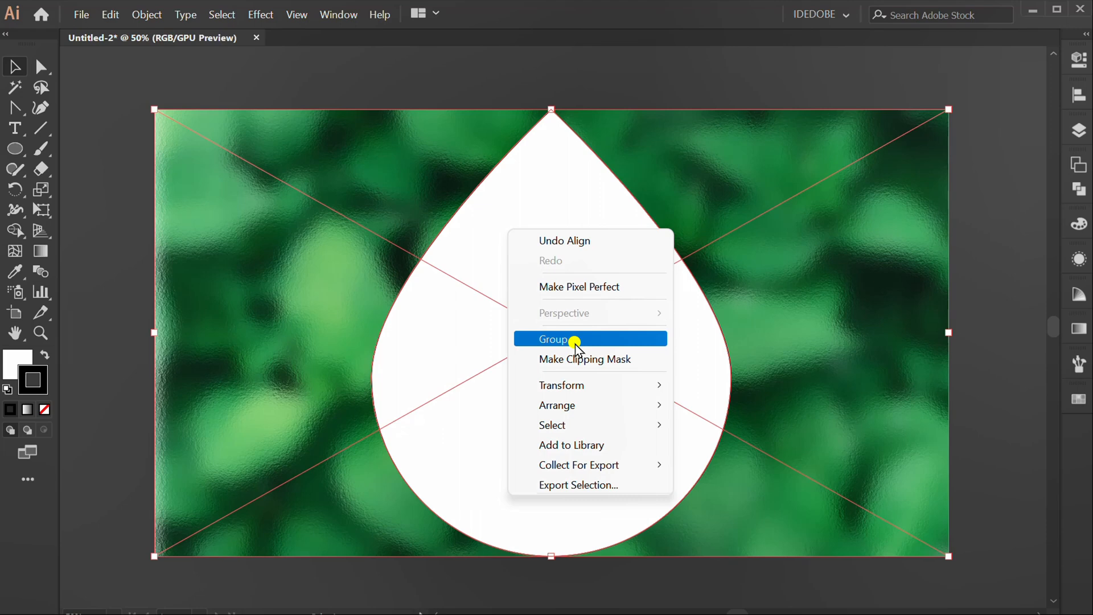
click(555, 339)
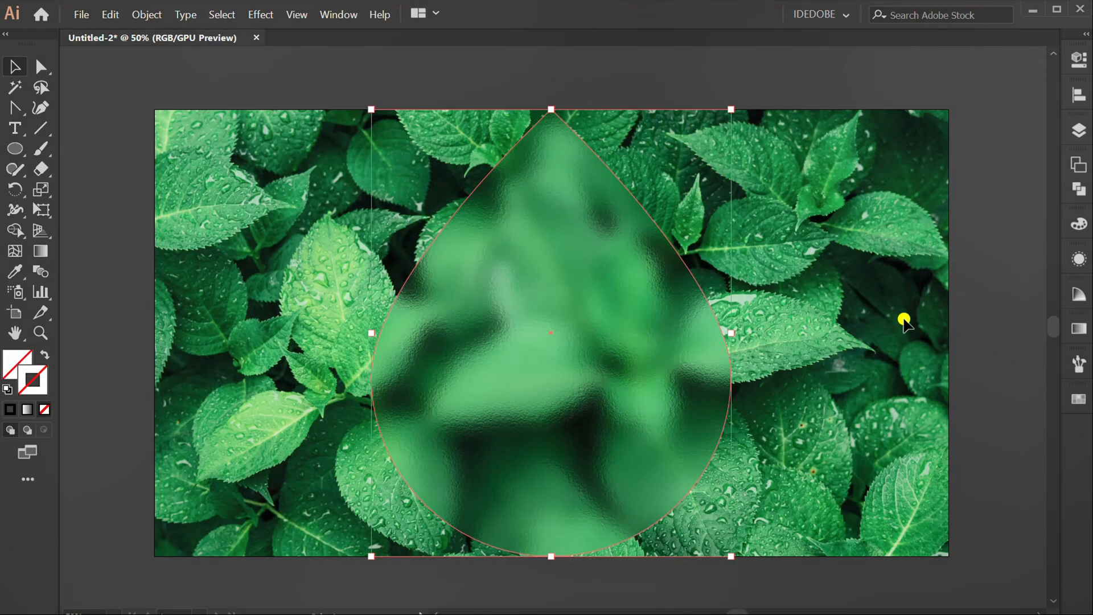
click(260, 14)
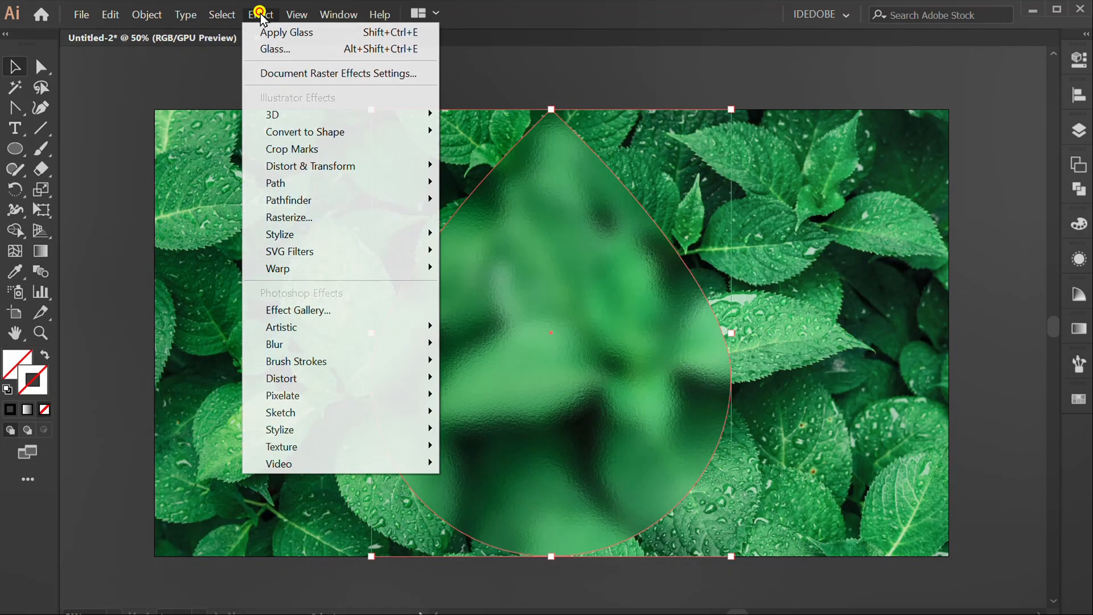
mouse_move(279, 234)
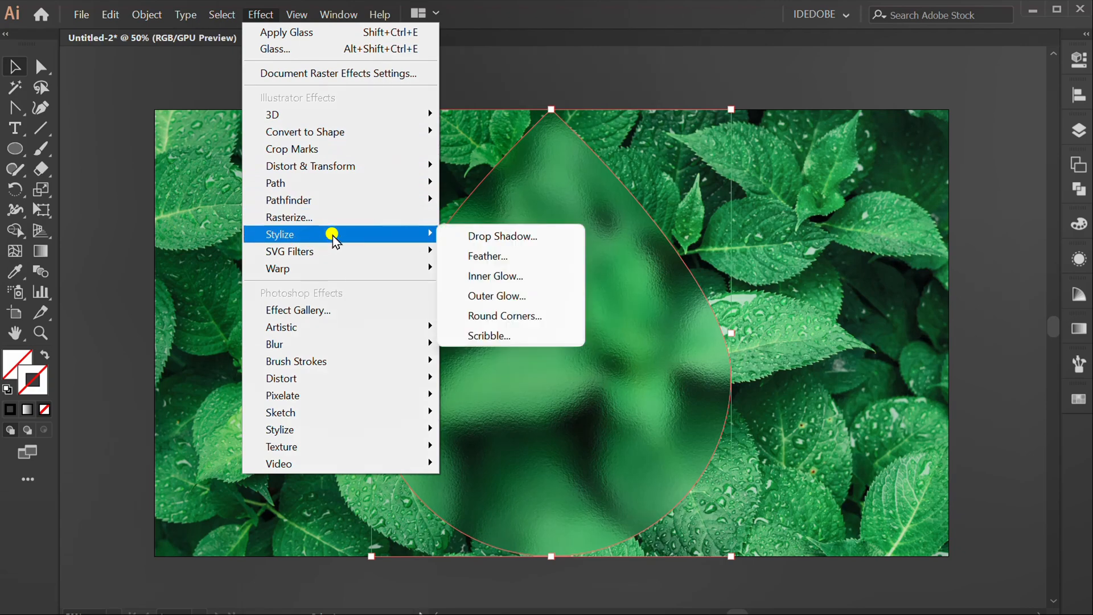
Step: Add a white Inner Glow at 20% opacity with 20 pt blur on the edges
click(495, 275)
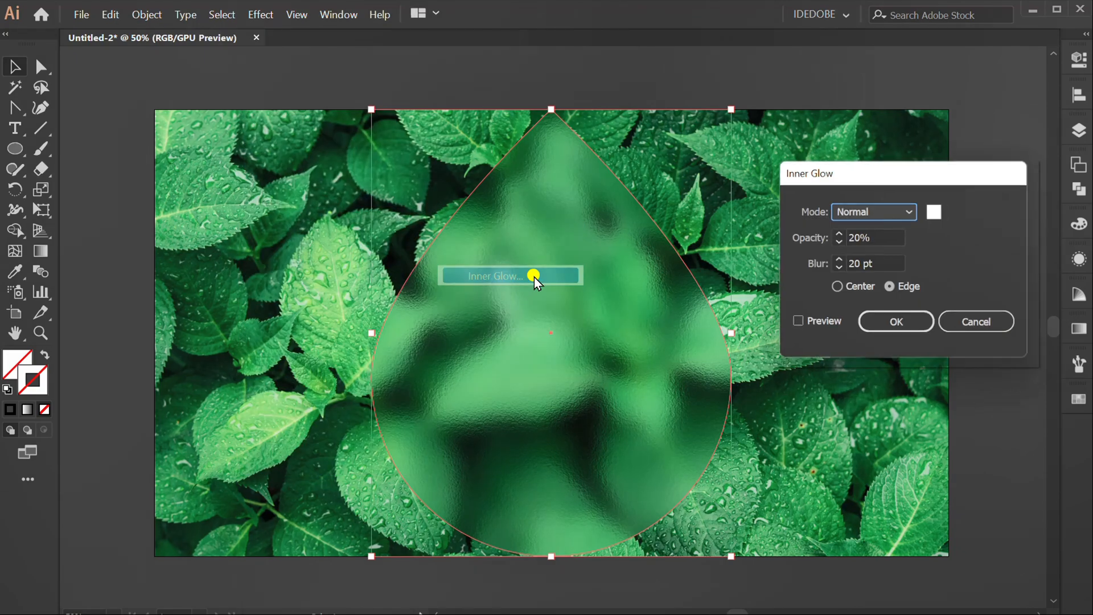
click(933, 211)
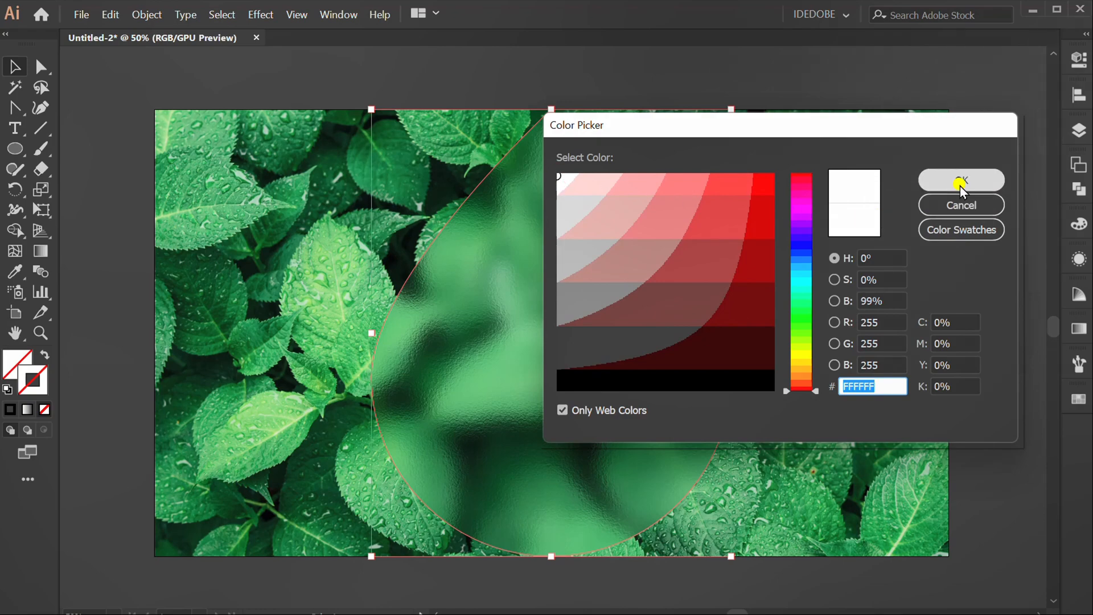
click(961, 180)
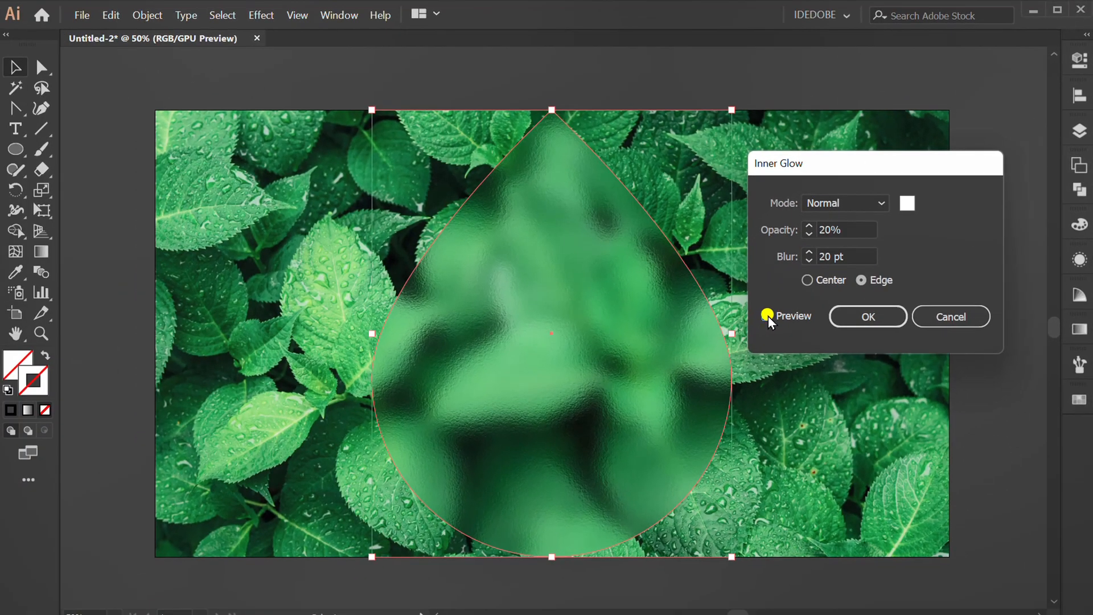
click(867, 317)
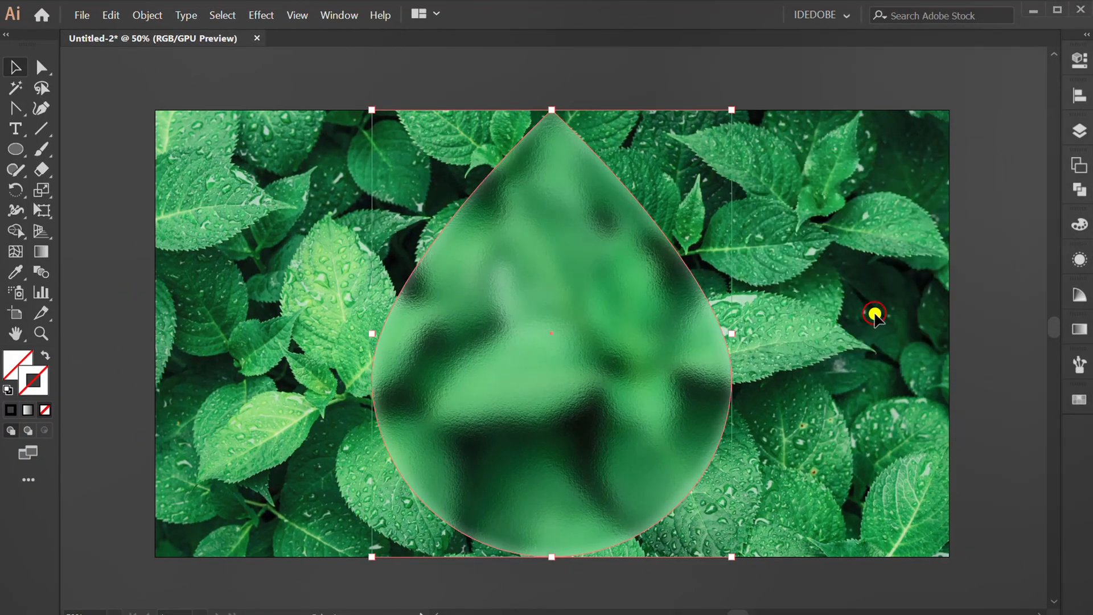
click(261, 15)
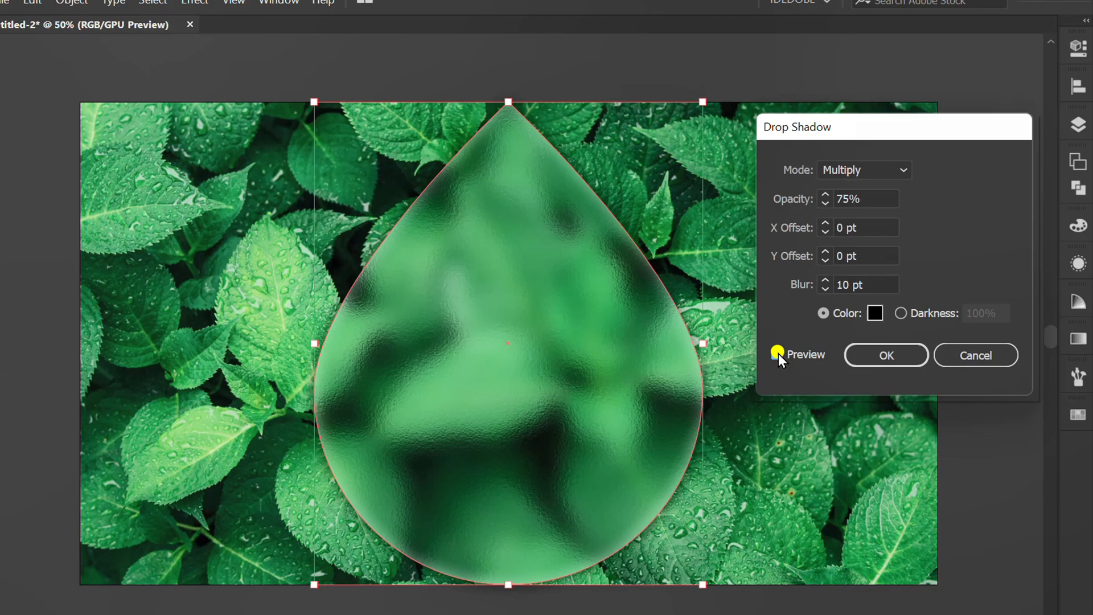
Step: Preview a black 75% Drop Shadow with 0 pt offsets and 10 pt blur
click(885, 354)
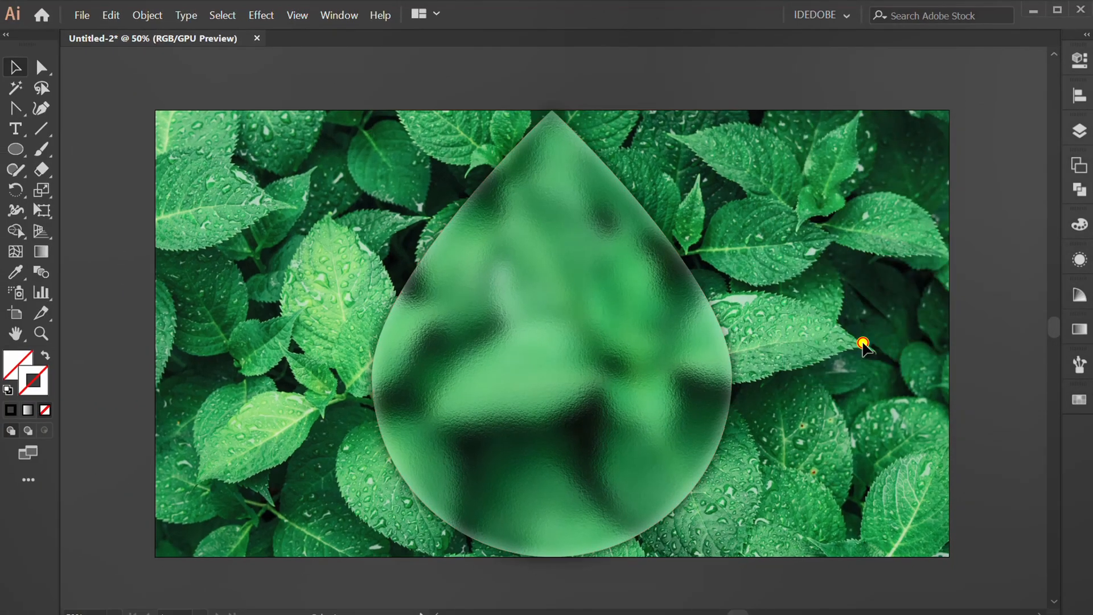